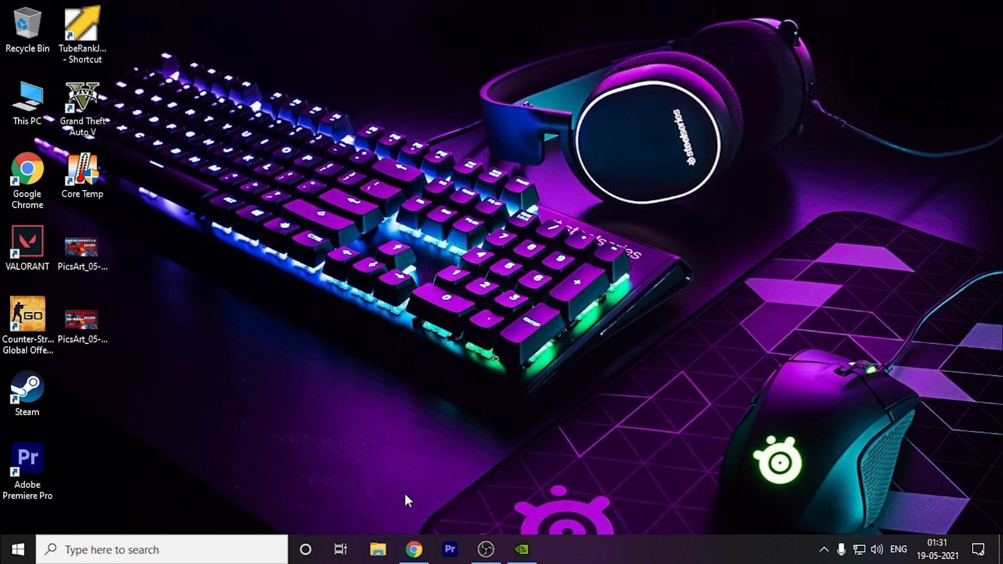
Glance over the AMD driver page in the browser, then search 'game' for Game Mode settings
left_click(413, 549)
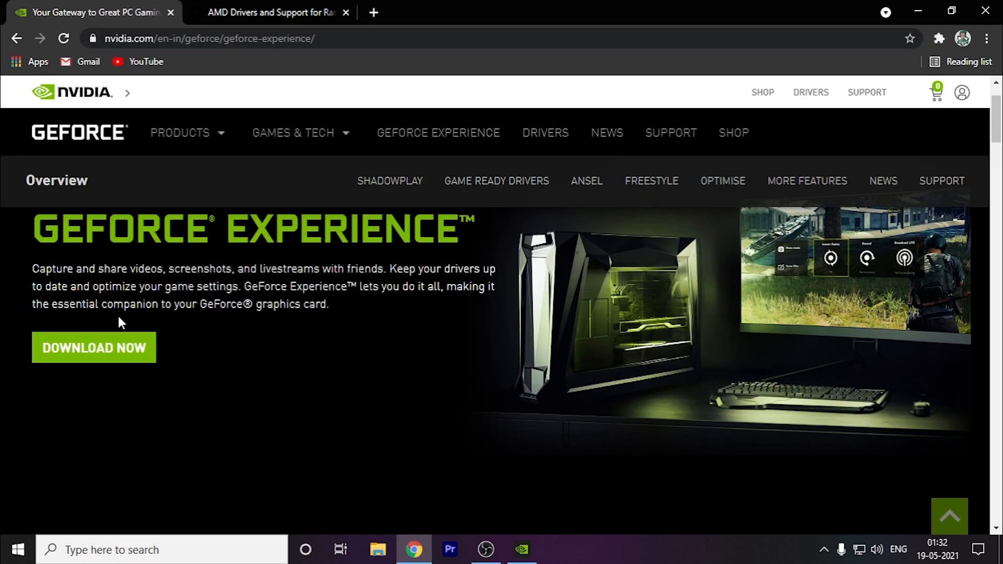
mouse_move(425, 238)
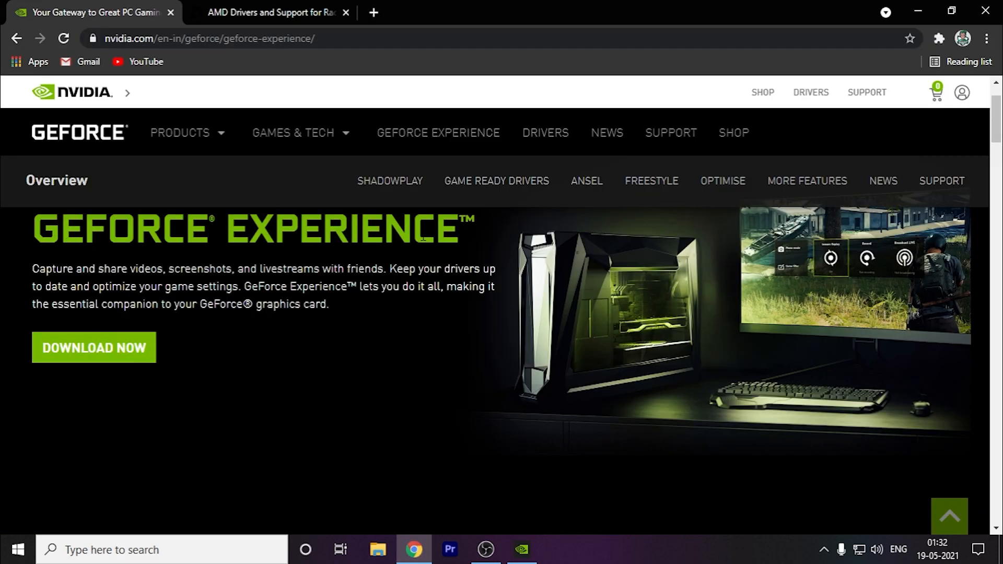
left_click(271, 12)
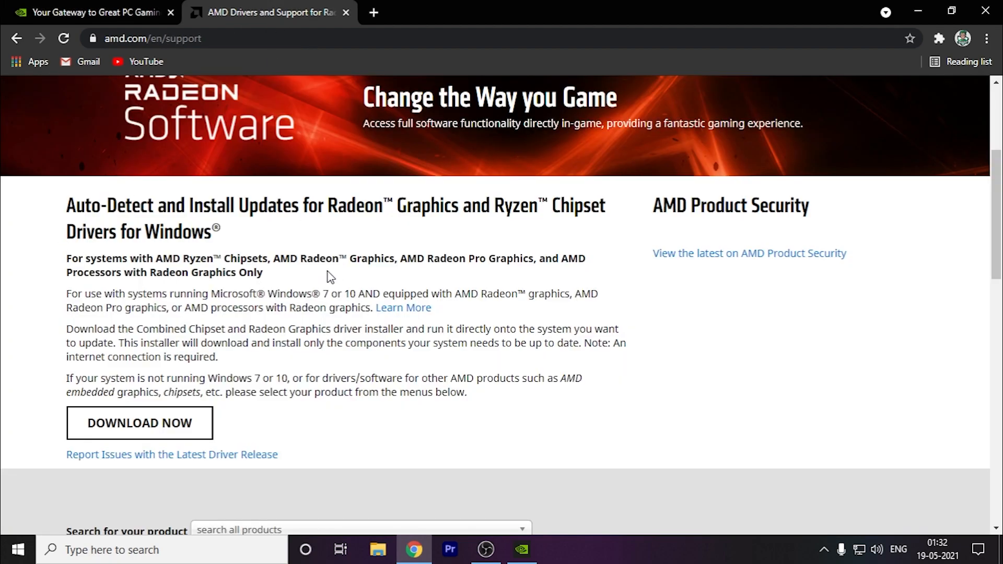
scroll("down", 3)
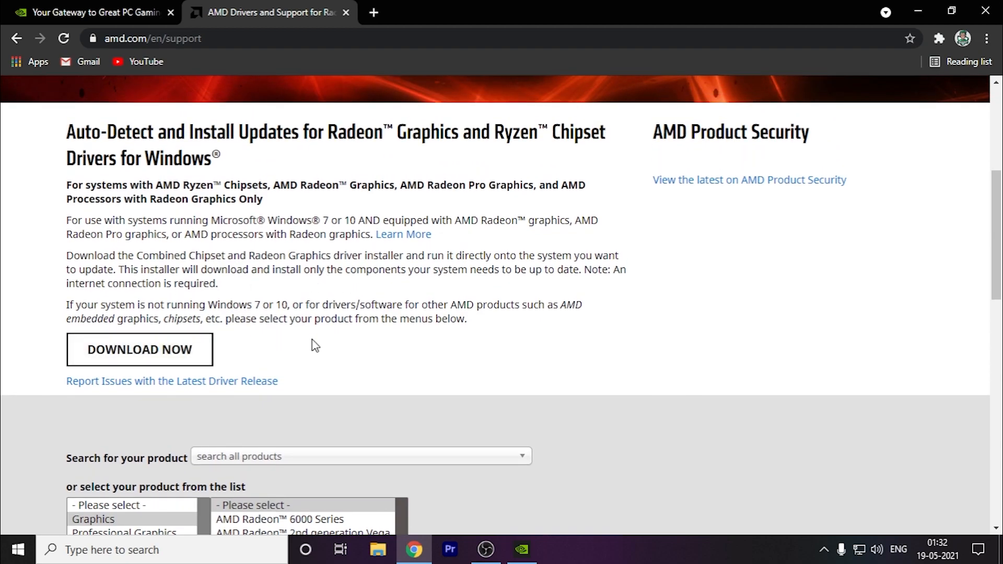
left_click(89, 12)
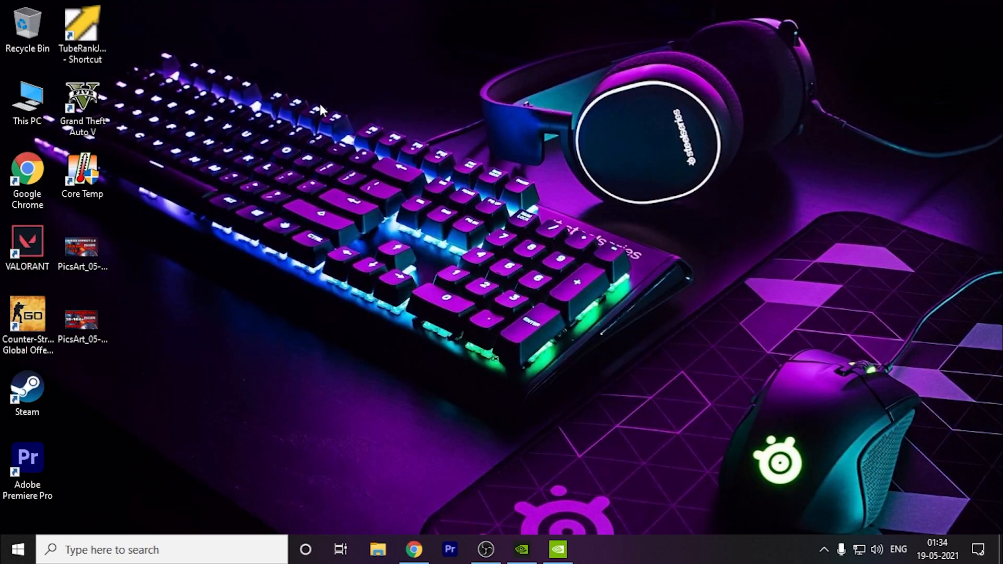
mouse_move(340, 88)
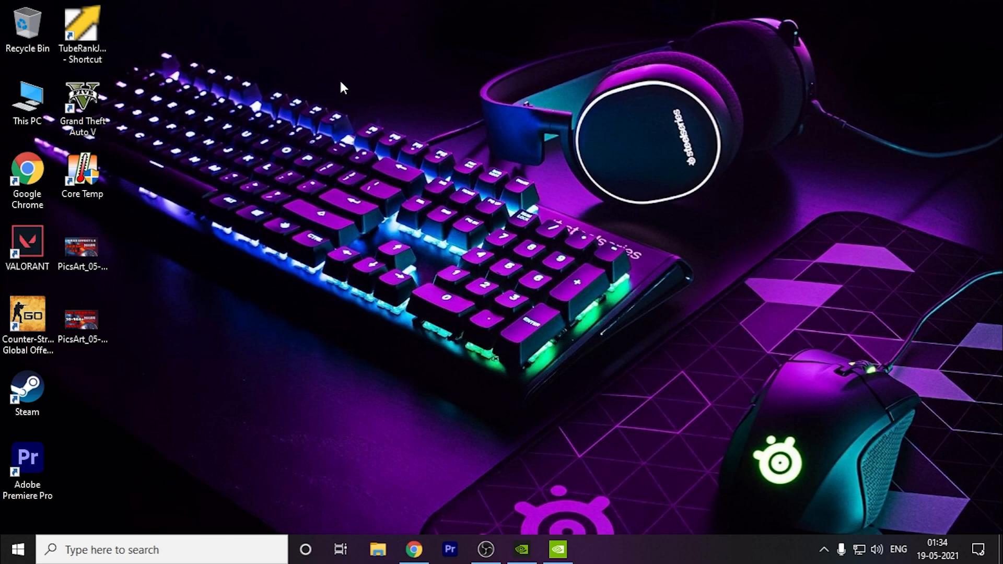
type("gane")
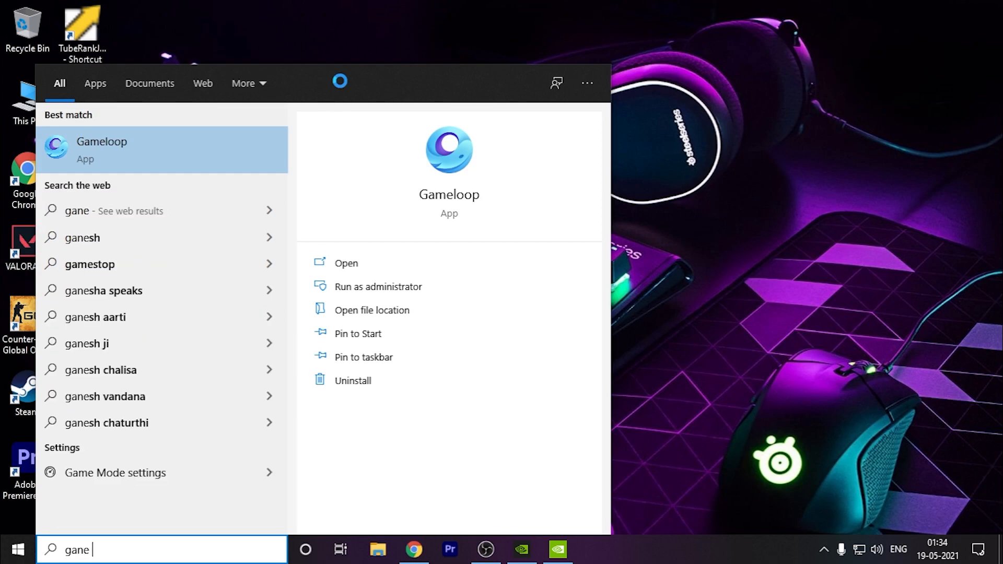
left_click(117, 473)
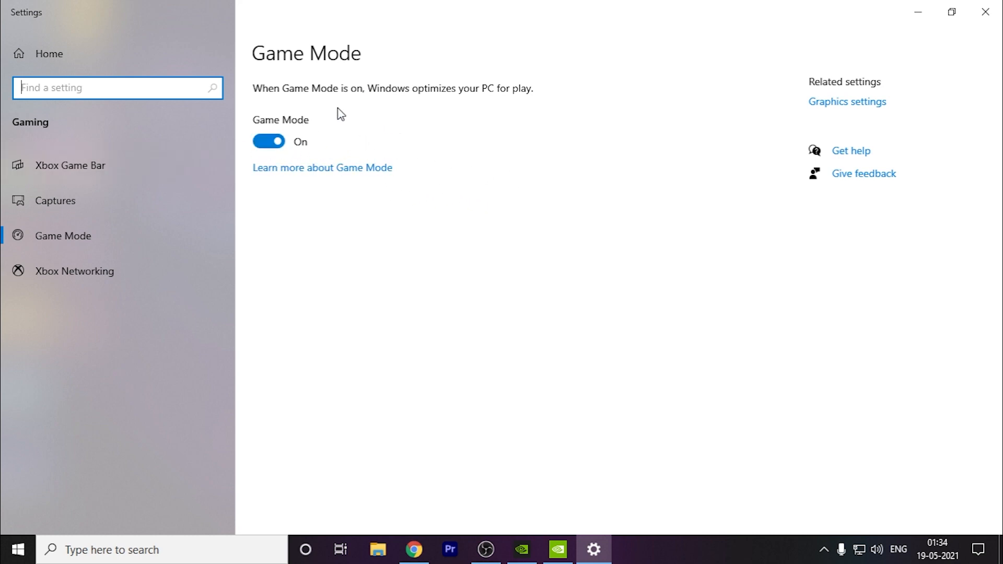
mouse_move(345, 148)
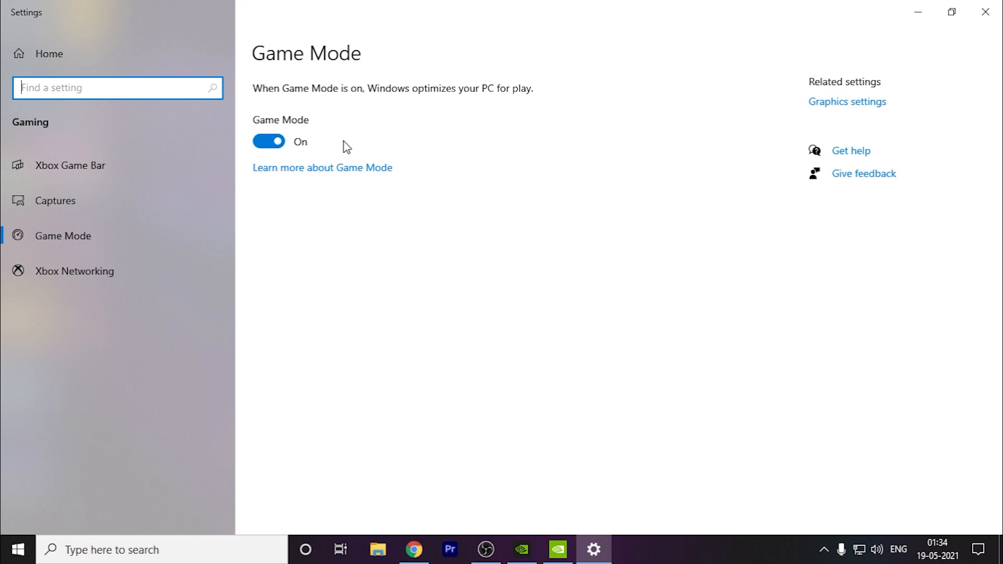
mouse_move(570, 419)
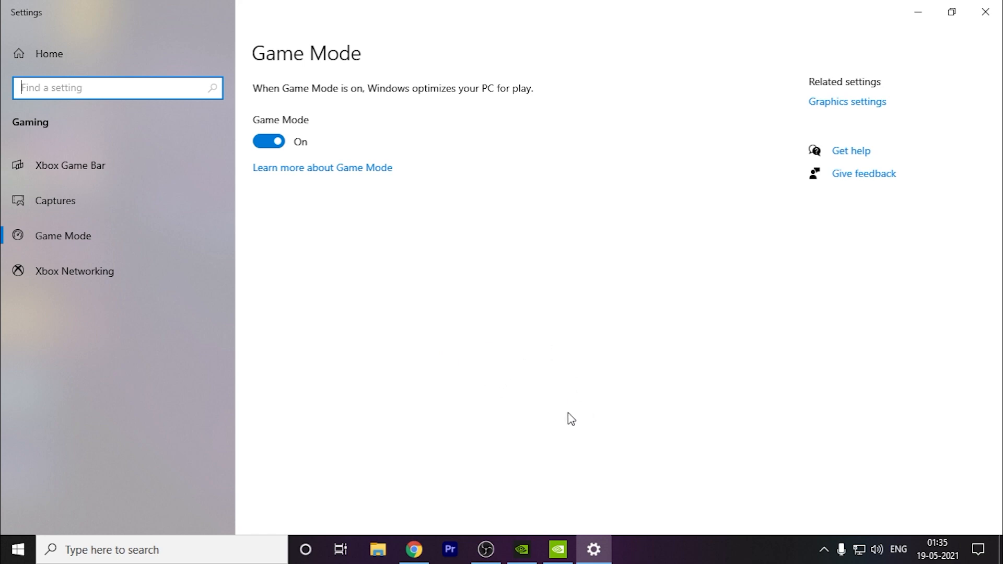
mouse_move(552, 410)
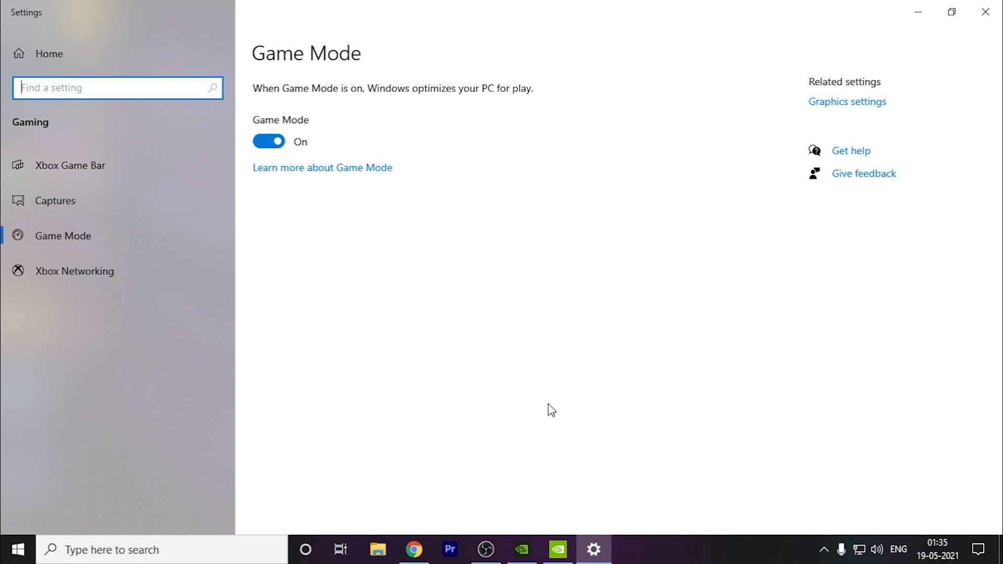
mouse_move(333, 120)
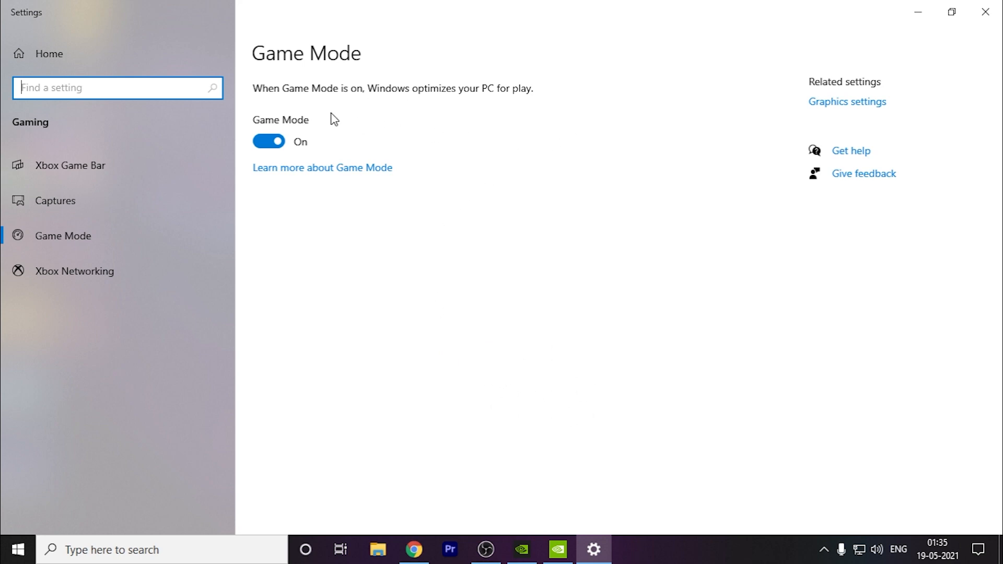
mouse_move(737, 250)
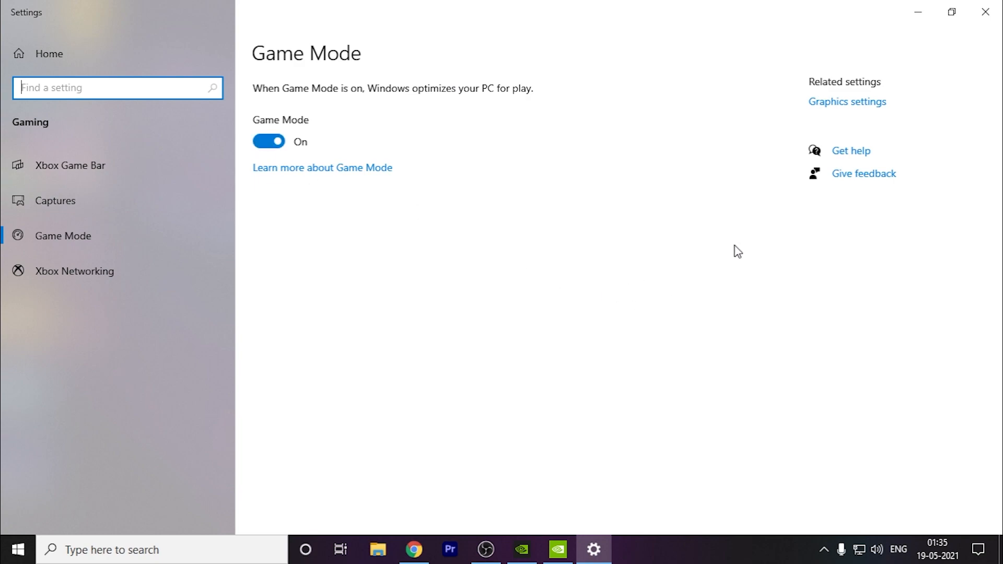
mouse_move(762, 191)
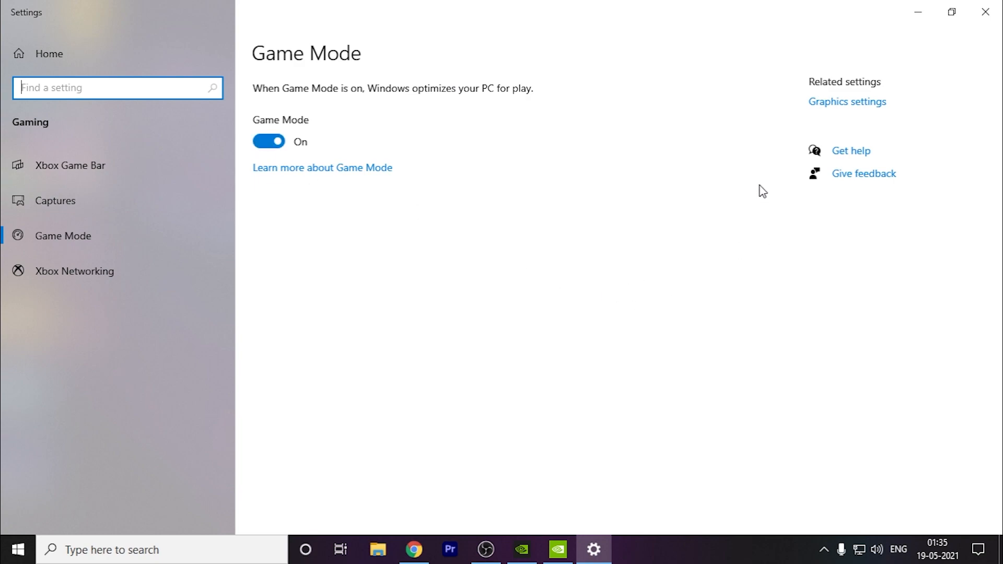
Switch Hardware-accelerated GPU scheduling on from the Graphics settings page
left_click(846, 100)
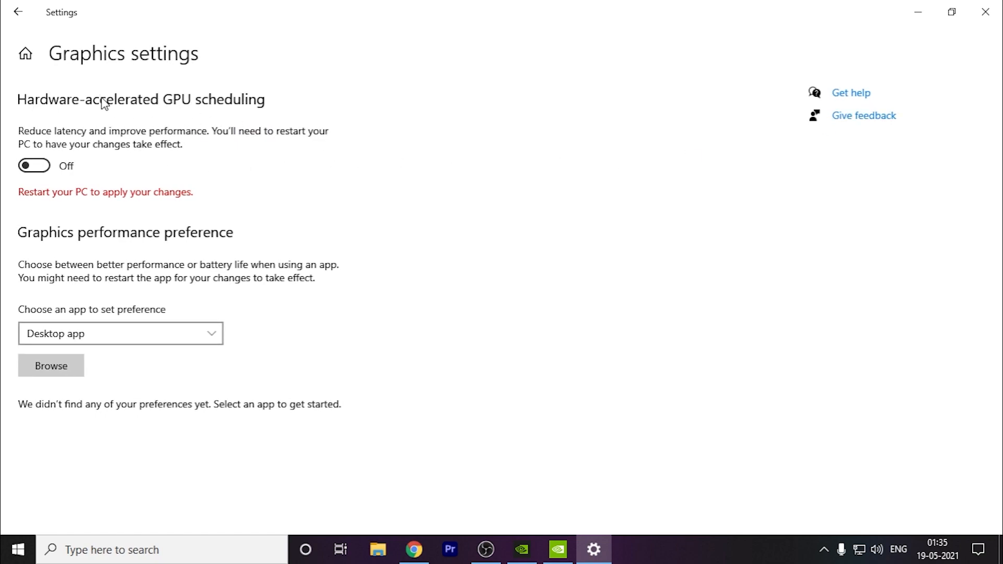
mouse_move(242, 156)
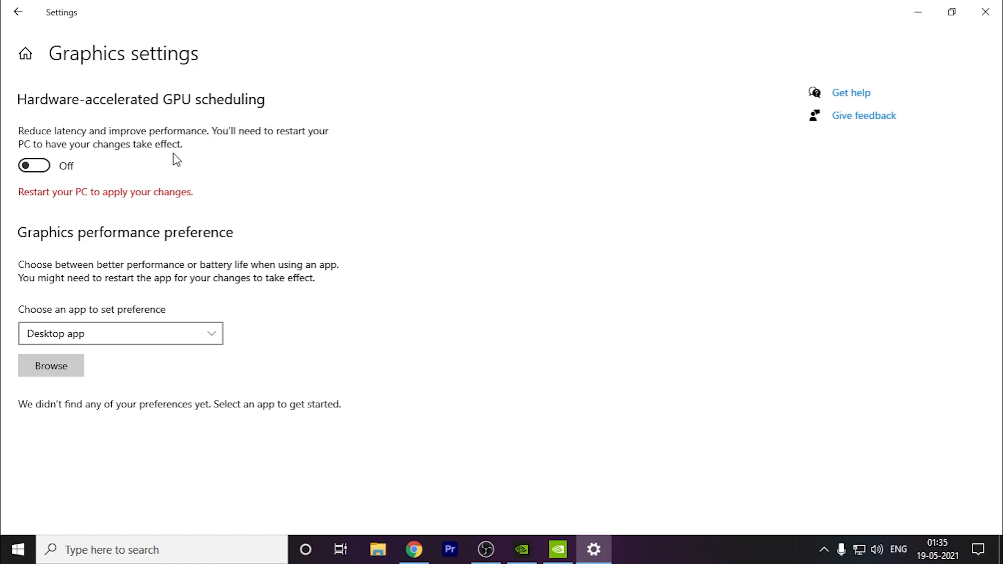
left_click(34, 165)
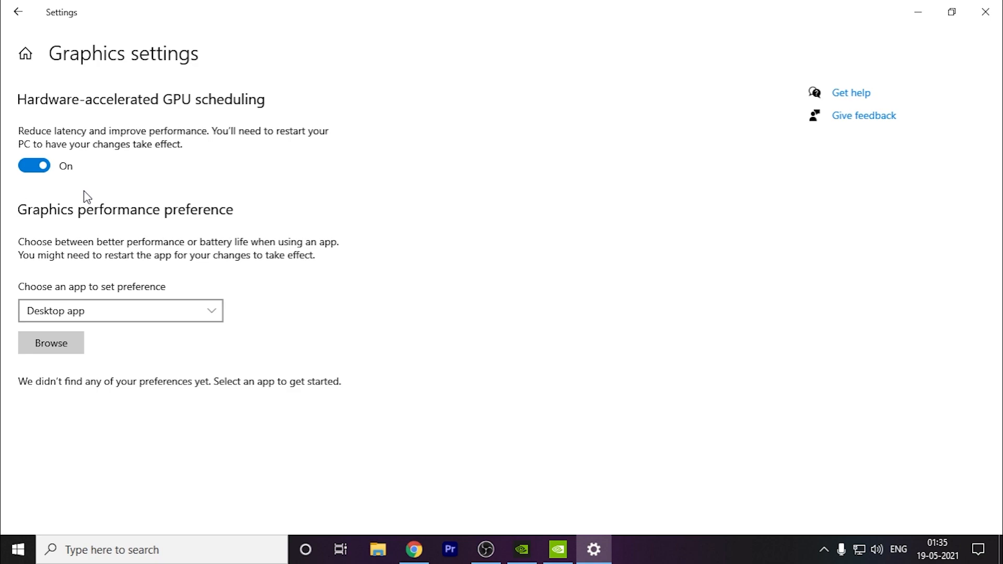
left_click(121, 310)
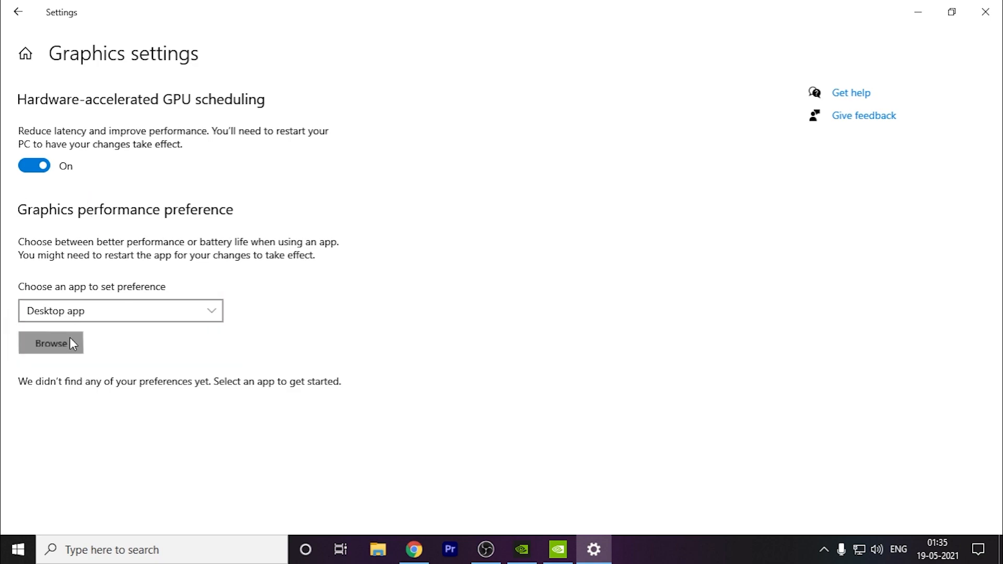
Add F:\GTAV\GTA5.exe to graphics preferences and save it as High performance
left_click(51, 343)
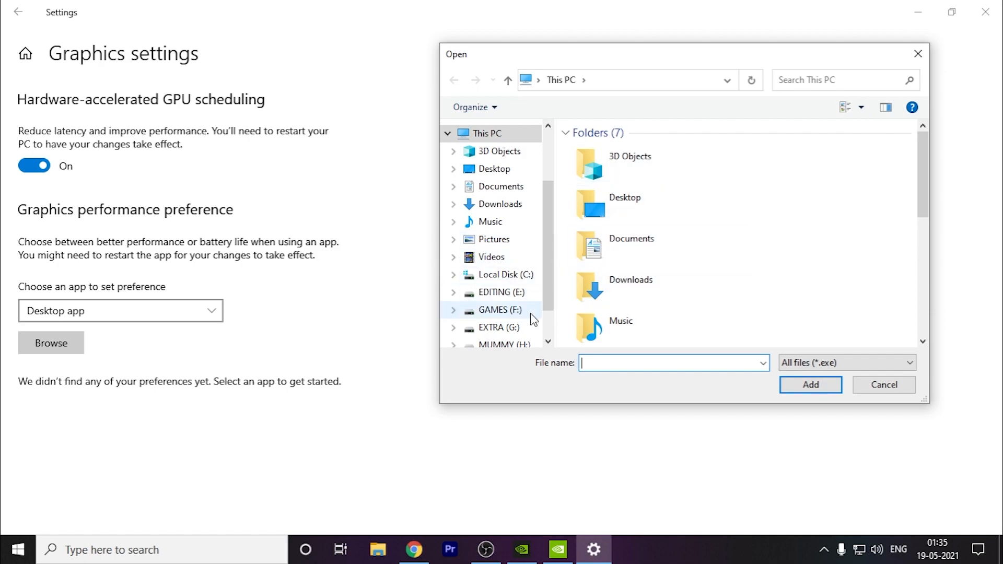
double_click(500, 310)
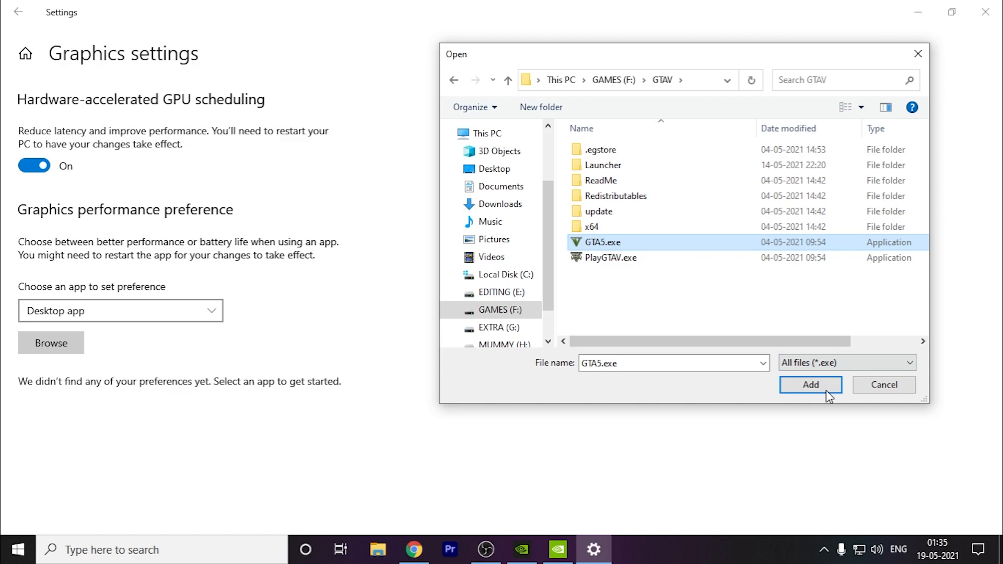
left_click(810, 385)
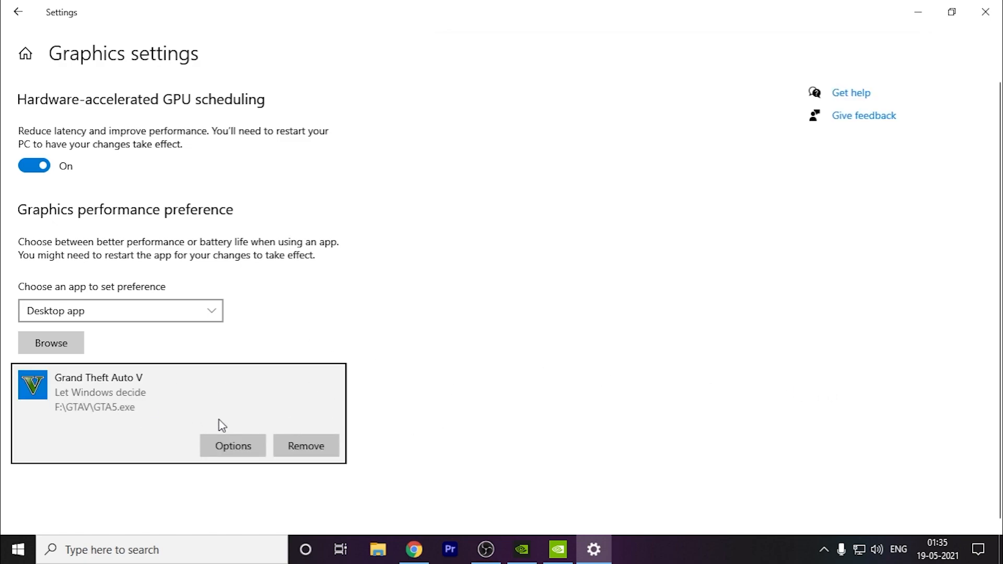
left_click(231, 446)
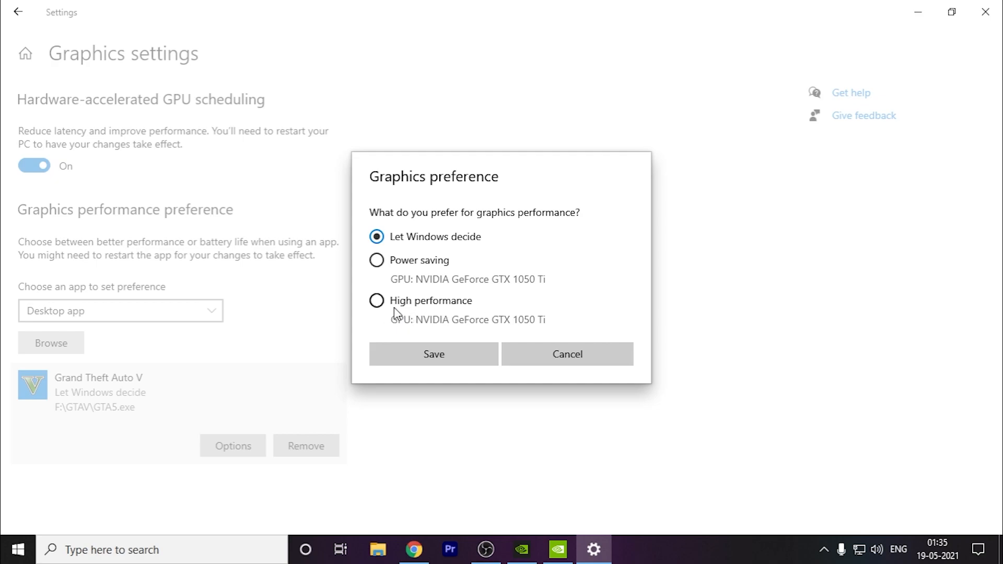
left_click(376, 301)
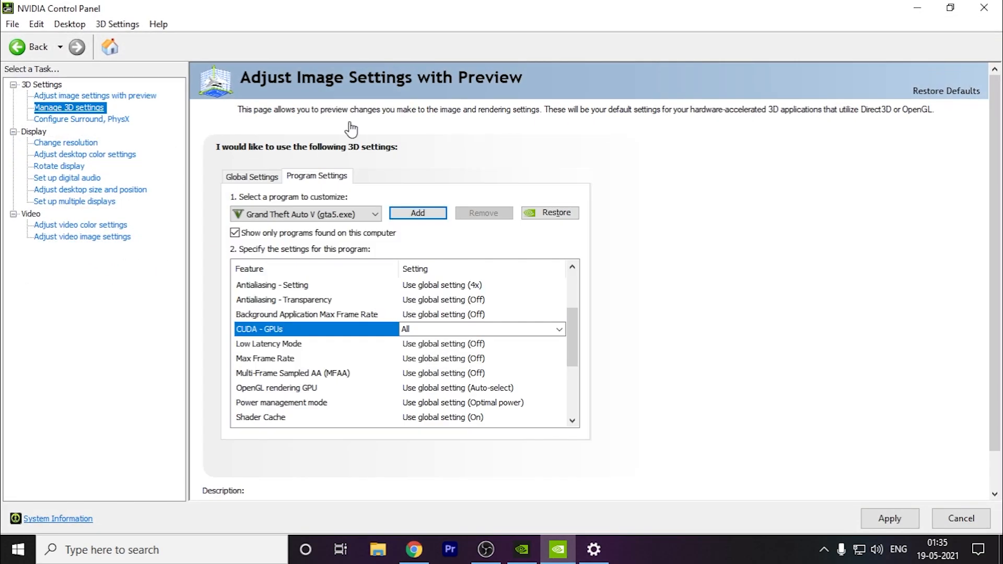
left_click(69, 107)
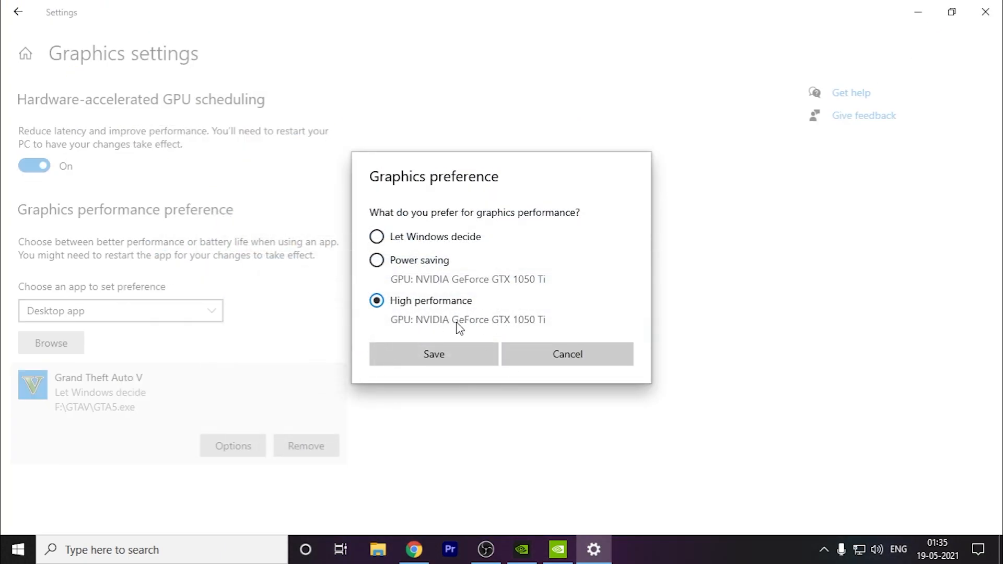
left_click(434, 354)
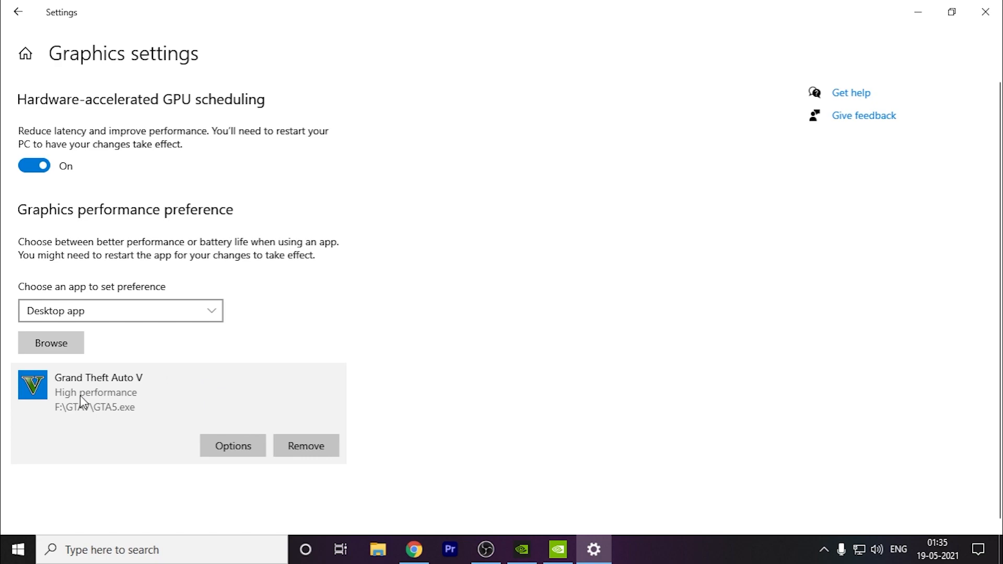
mouse_move(525, 396)
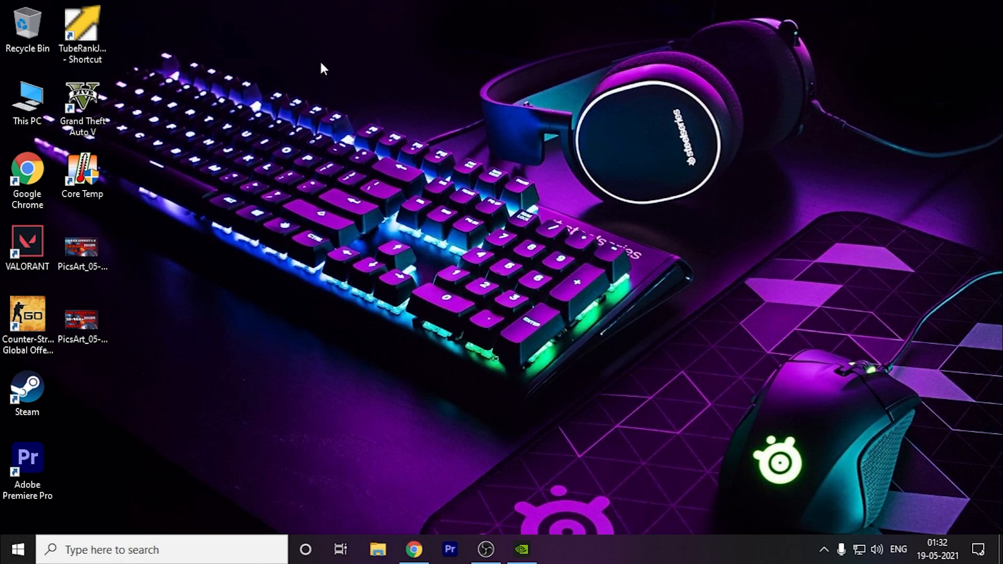
mouse_move(342, 503)
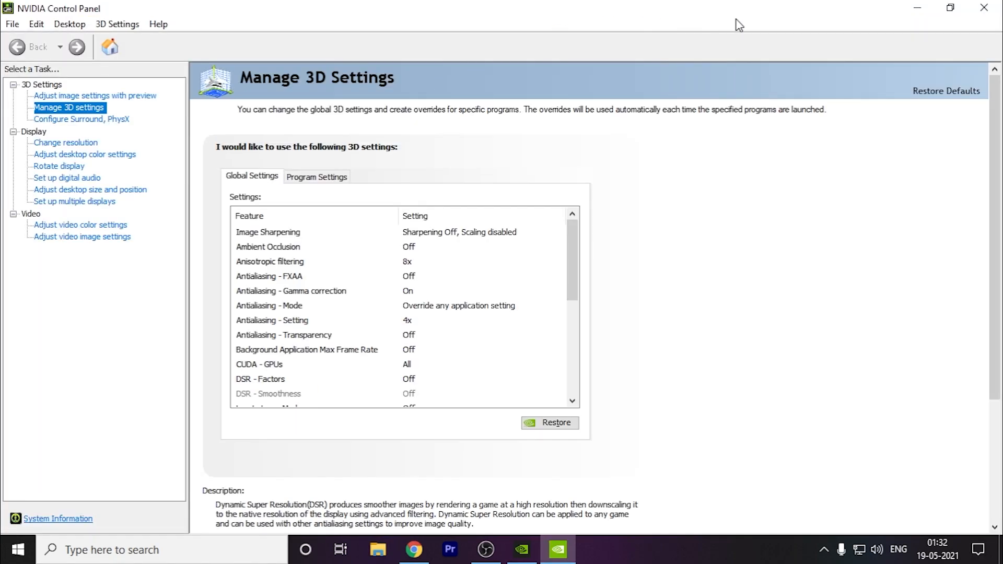
Select Grand Theft Auto V under Program Settings, opening and cancelling the Add dialog
left_click(316, 177)
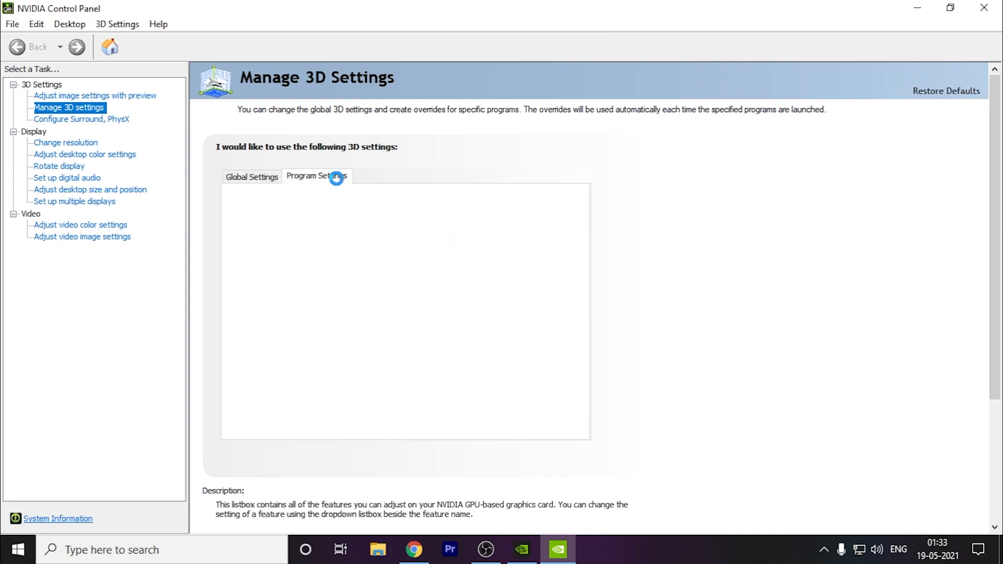
left_click(306, 213)
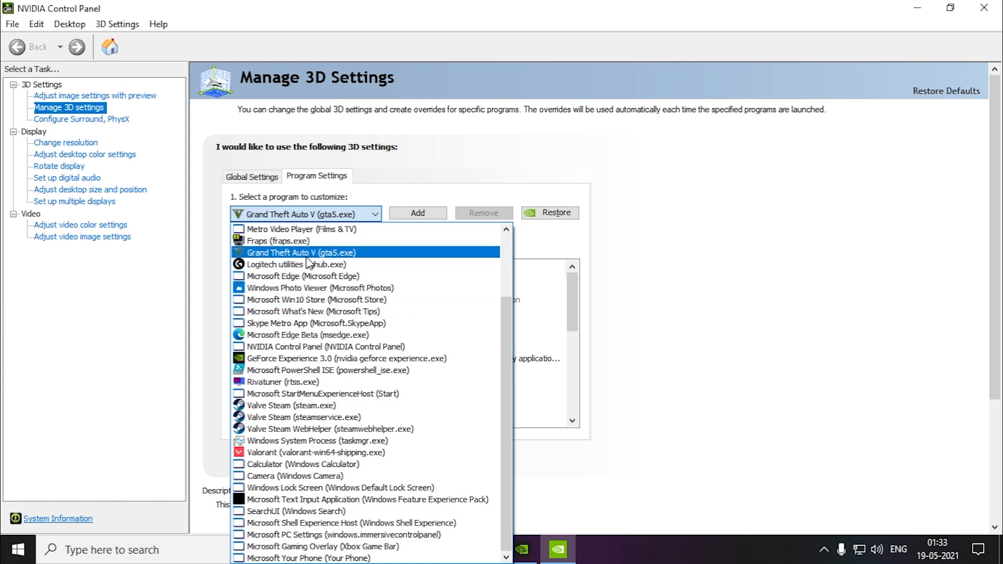
left_click(300, 251)
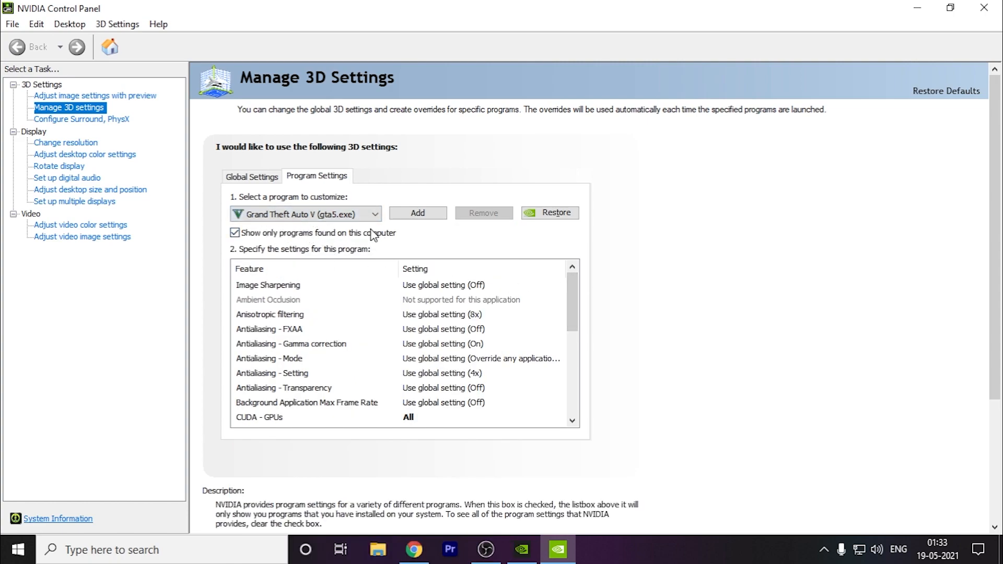
left_click(417, 213)
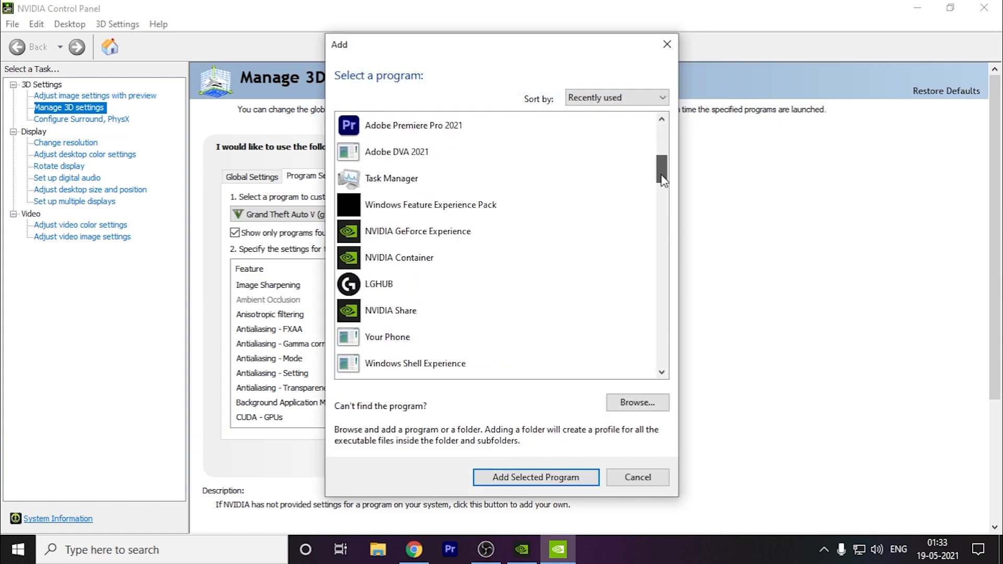
scroll("down", 3)
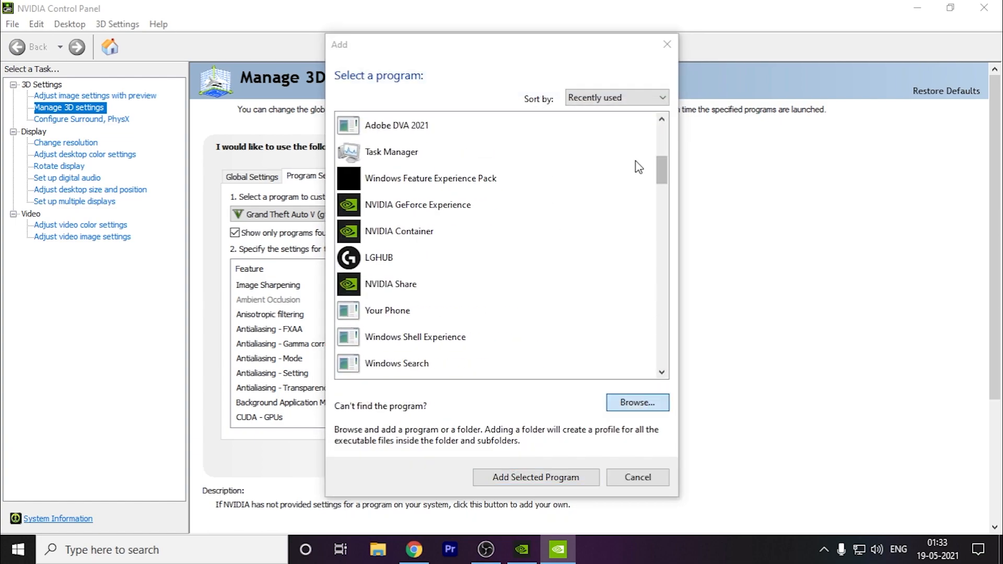
left_click(637, 476)
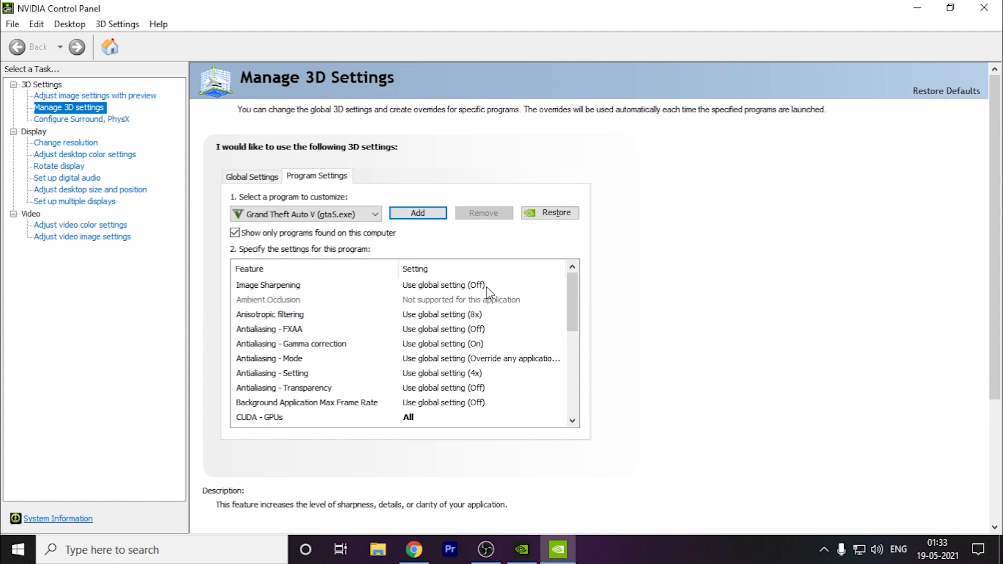
scroll("down", 3)
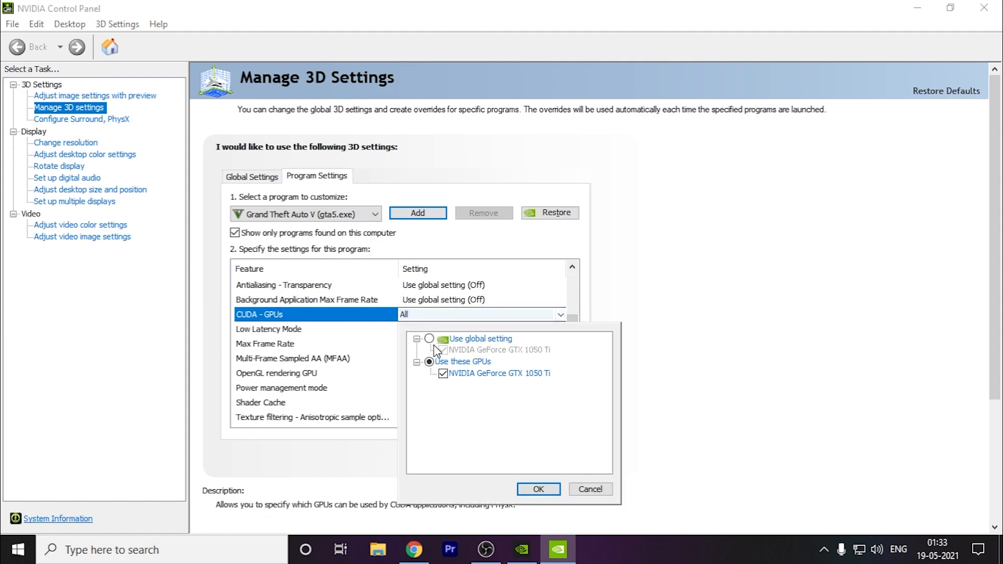
Set Grand Theft Auto V's CUDA - GPUs to 'Use these GPUs' with GeForce GTX 1050 Ti
left_click(419, 339)
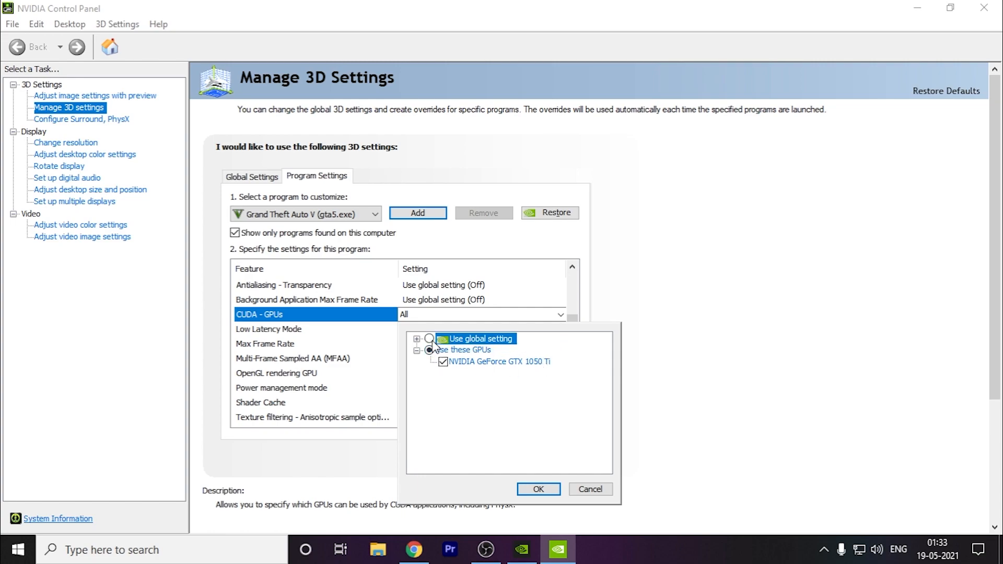
left_click(430, 338)
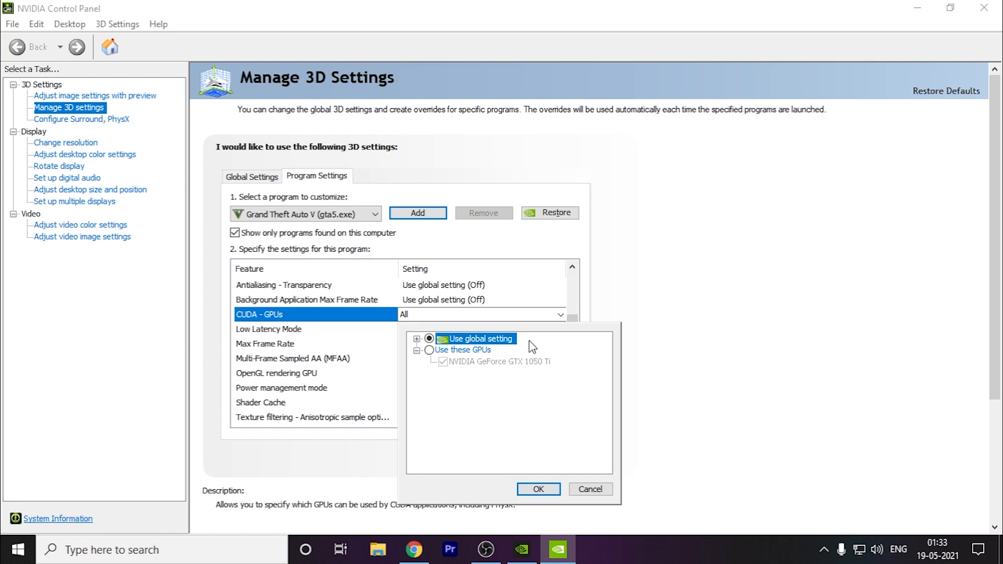
mouse_move(463, 358)
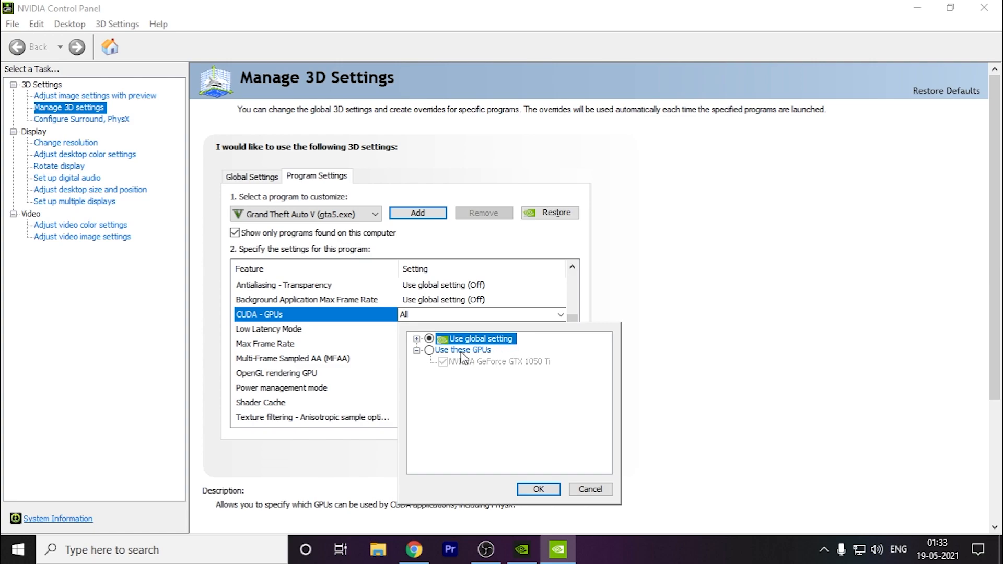
left_click(430, 349)
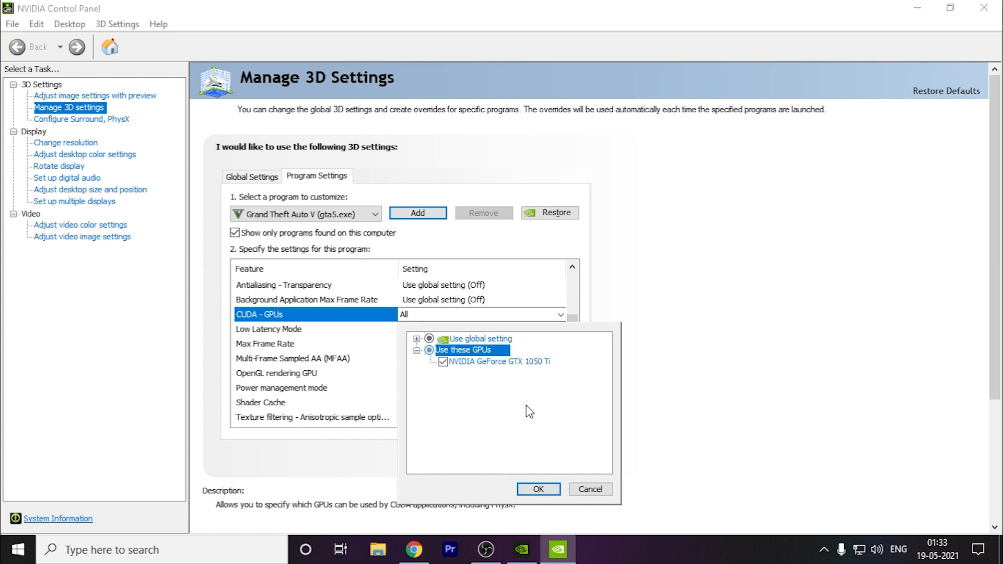
left_click(442, 362)
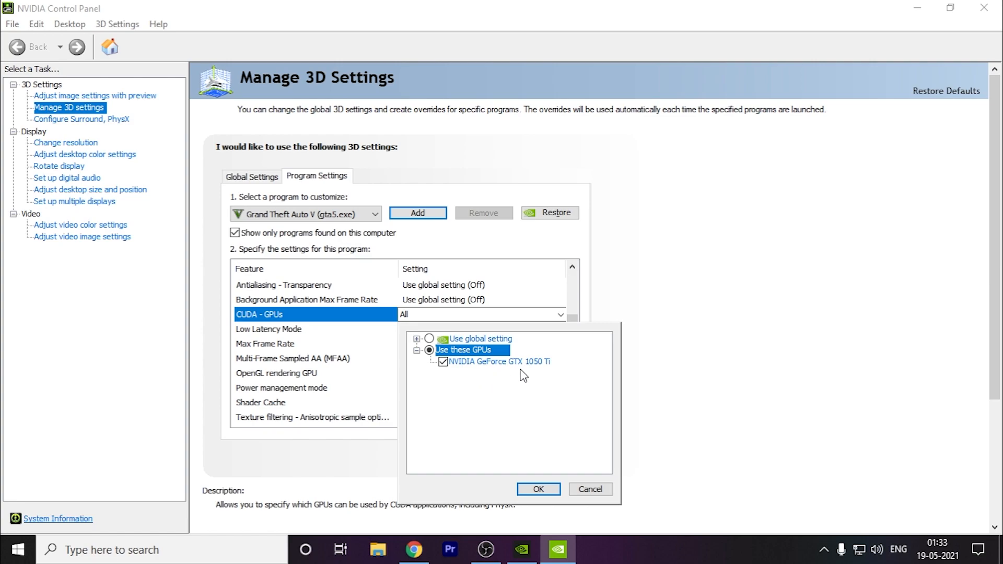
left_click(442, 362)
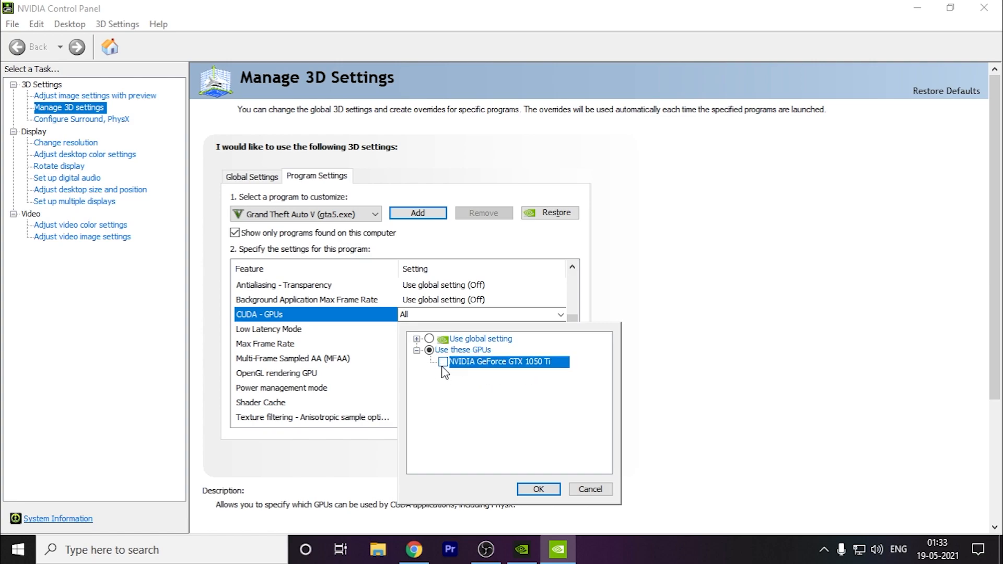
left_click(442, 362)
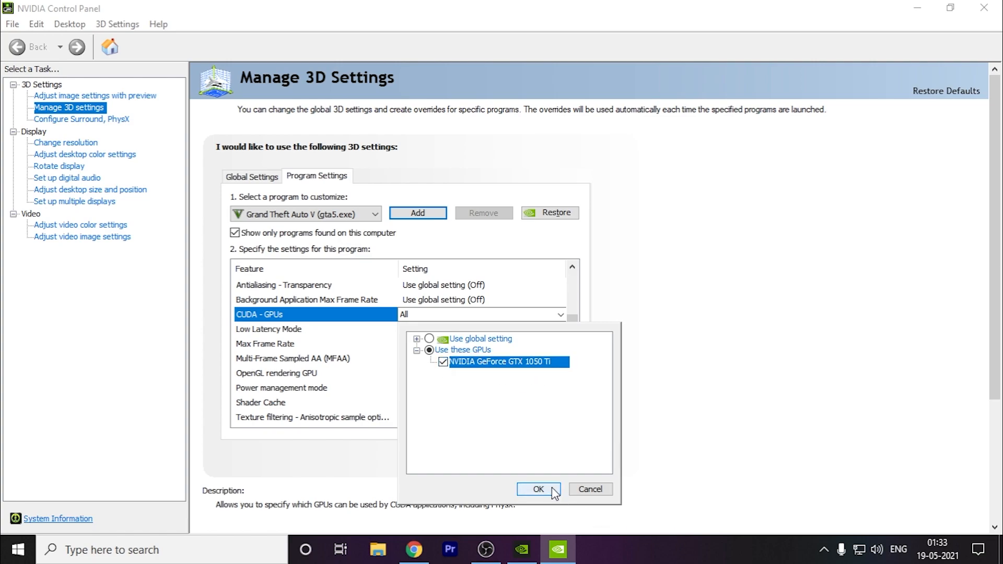
left_click(538, 489)
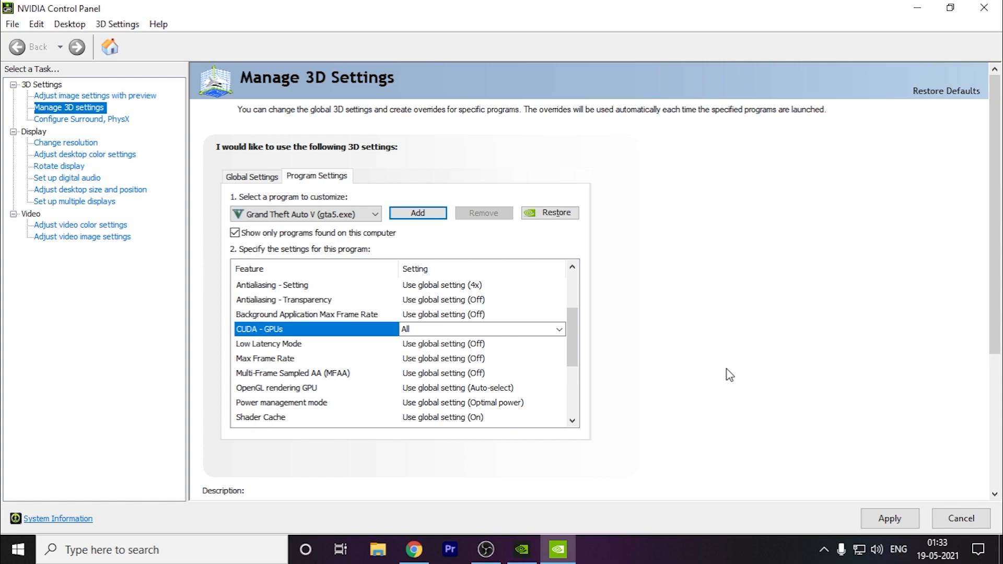
mouse_move(751, 332)
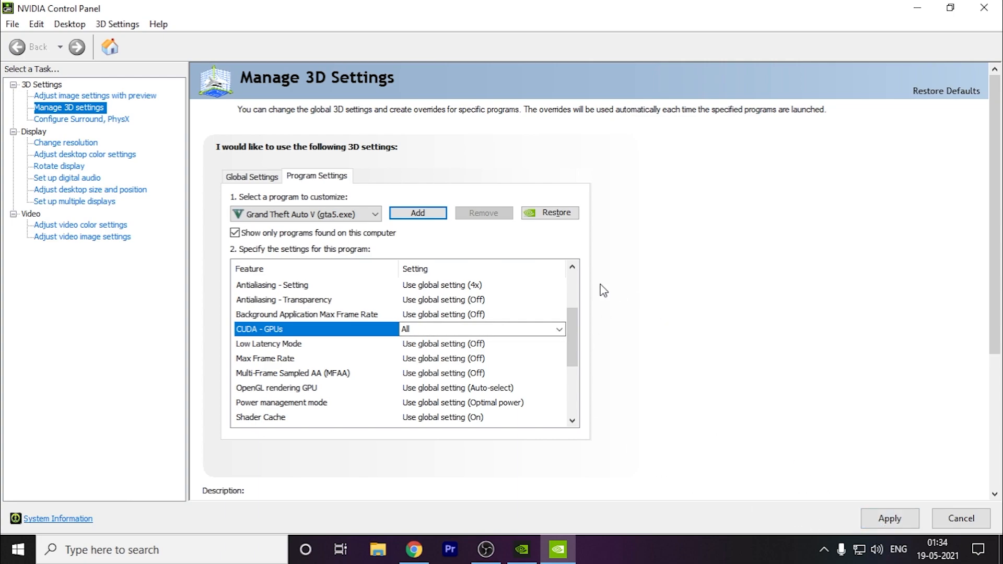
mouse_move(576, 246)
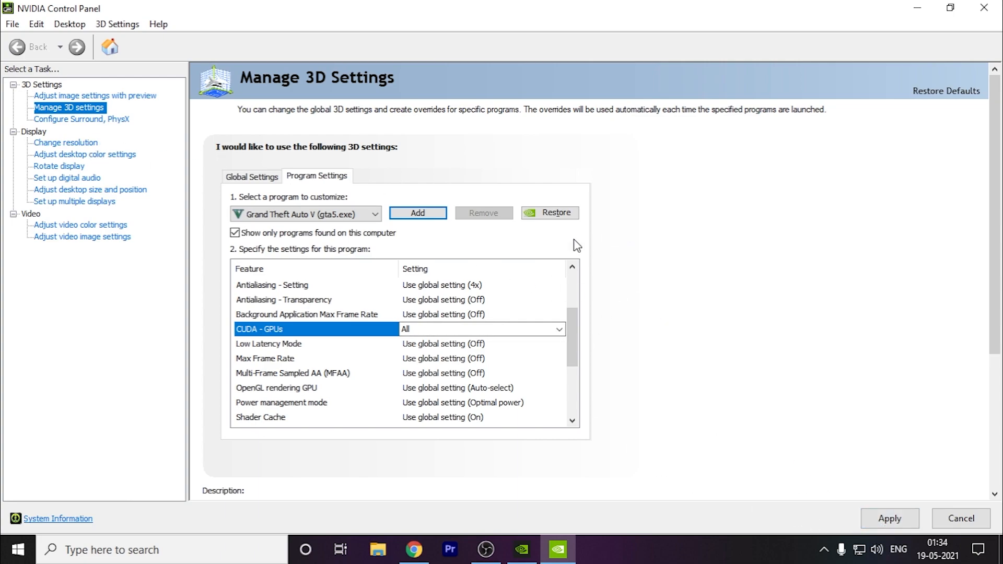
Choose 'Use my preference emphasizing' in image settings and drag the slider to Performance
left_click(94, 95)
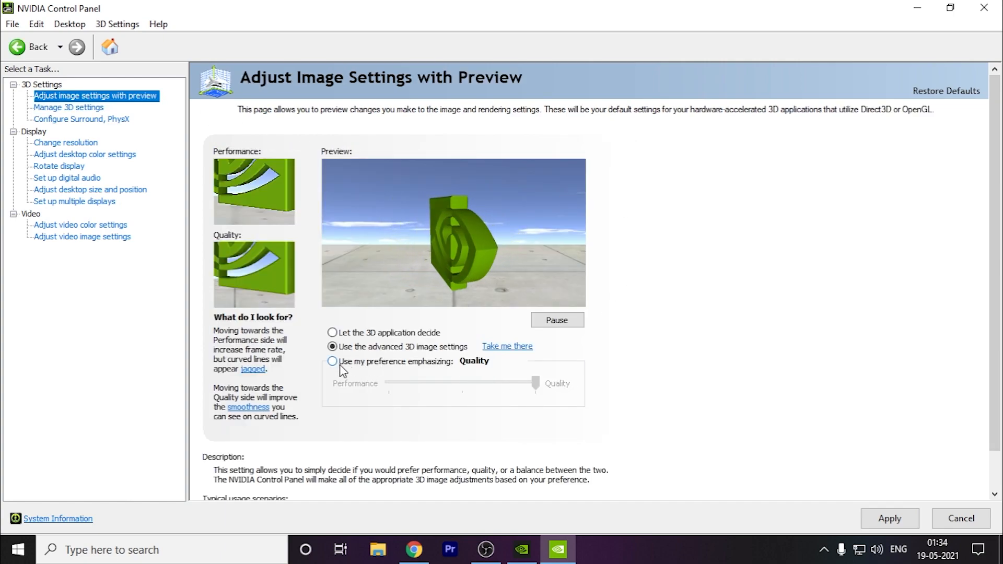
left_click(332, 362)
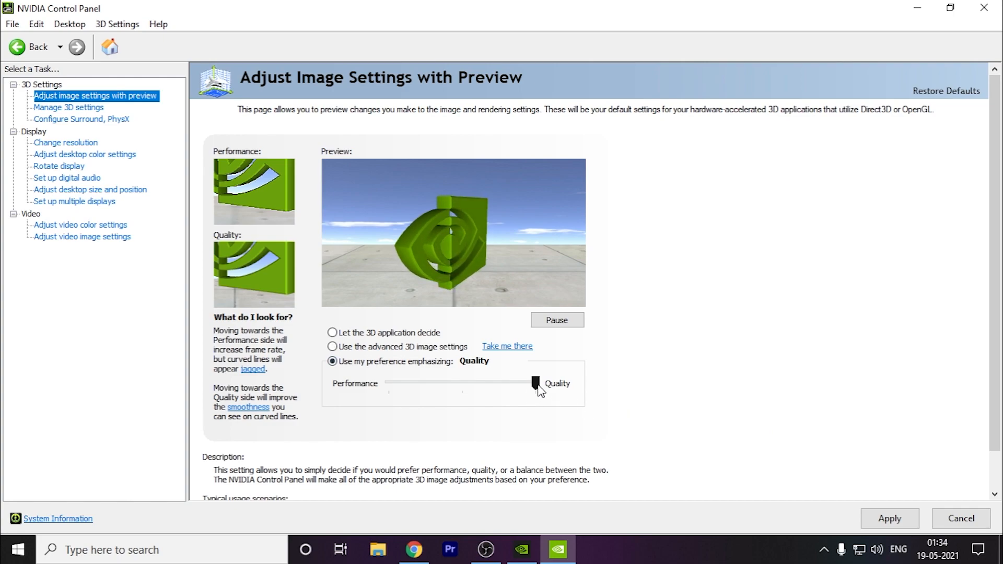
left_click_drag(535, 383, 388, 383)
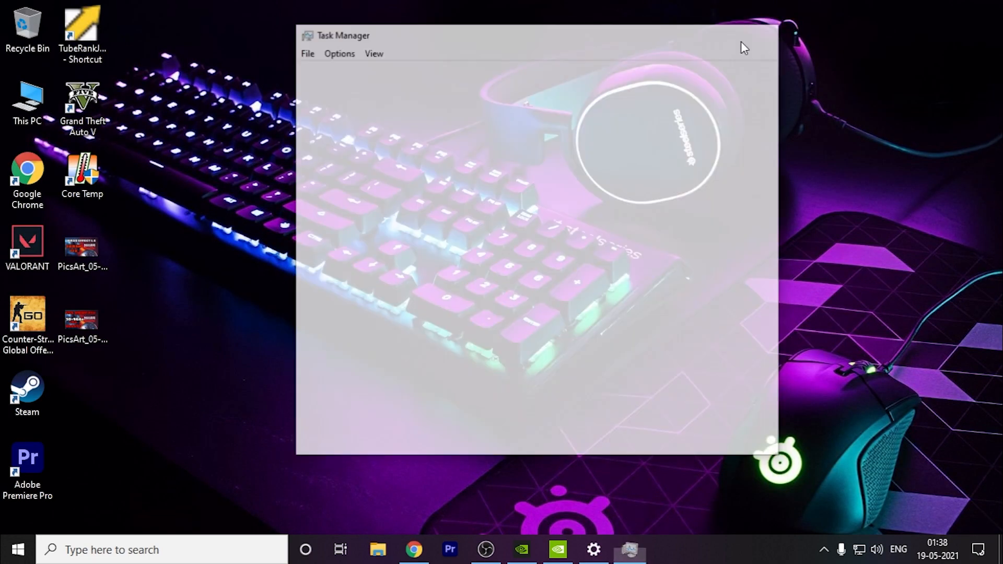
Open the High performance power plan's settings page in Power Options
left_click(628, 549)
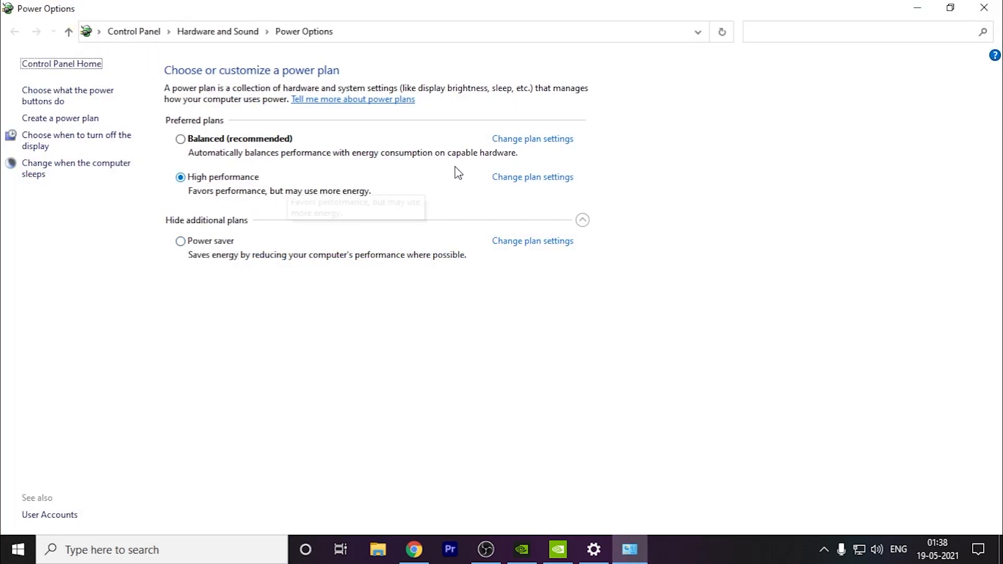
left_click(531, 177)
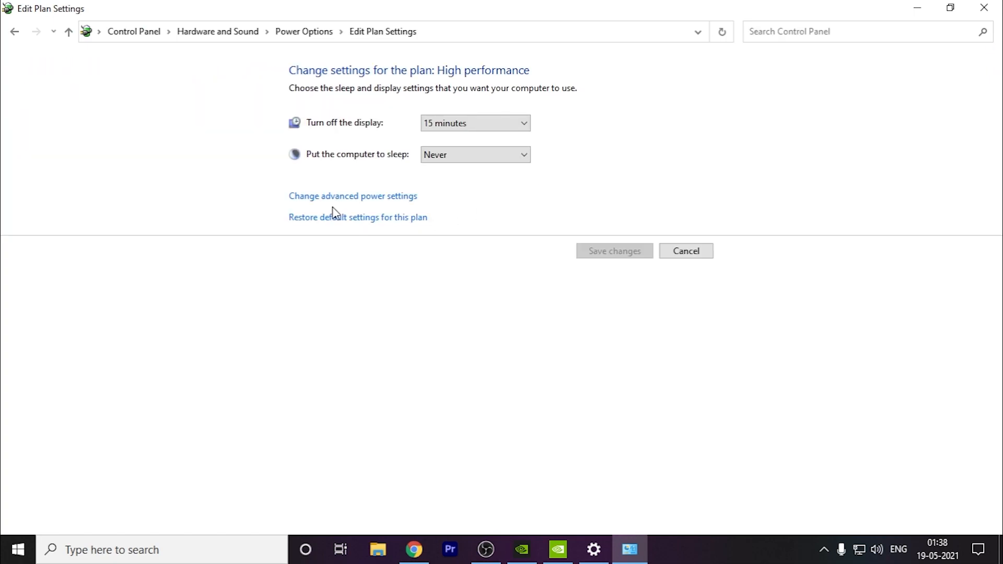
mouse_move(379, 199)
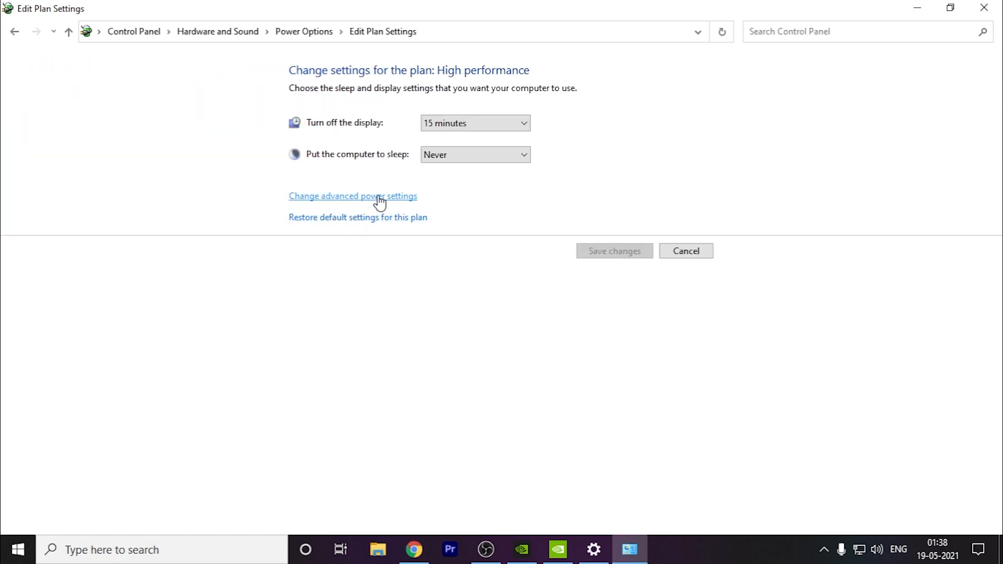
Set Processor power management's minimum processor state to 100% in advanced power settings
left_click(352, 196)
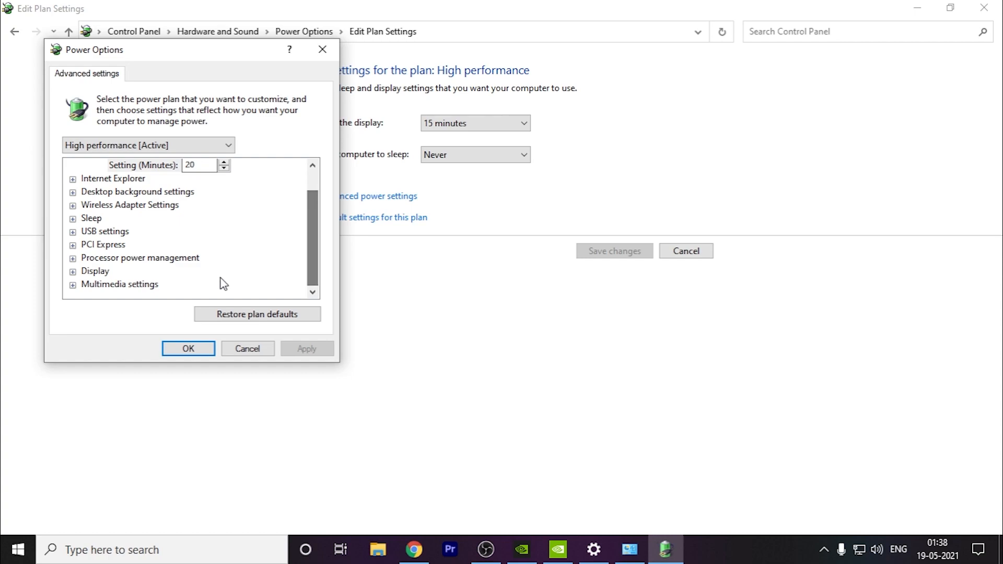
left_click(72, 258)
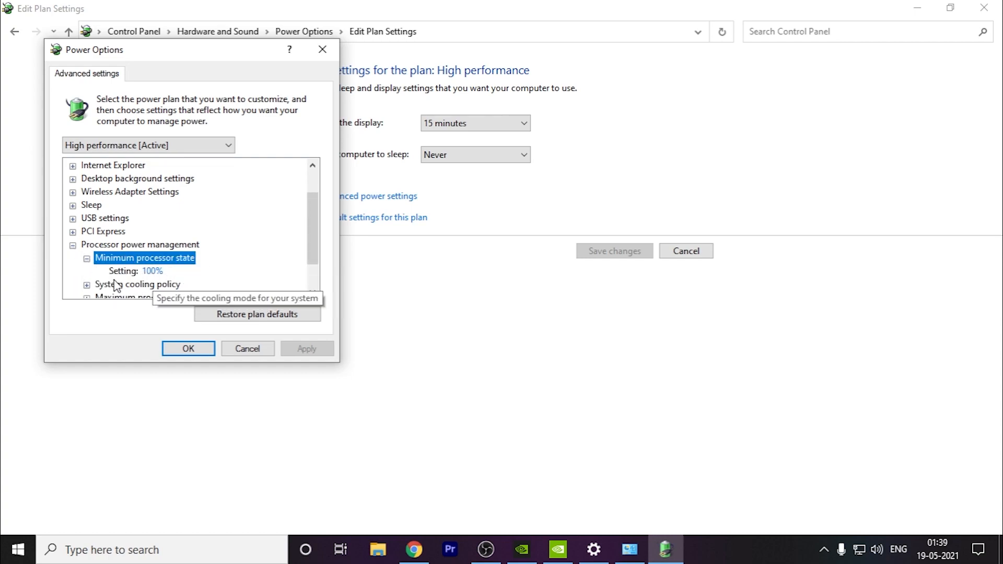
scroll("down", 3)
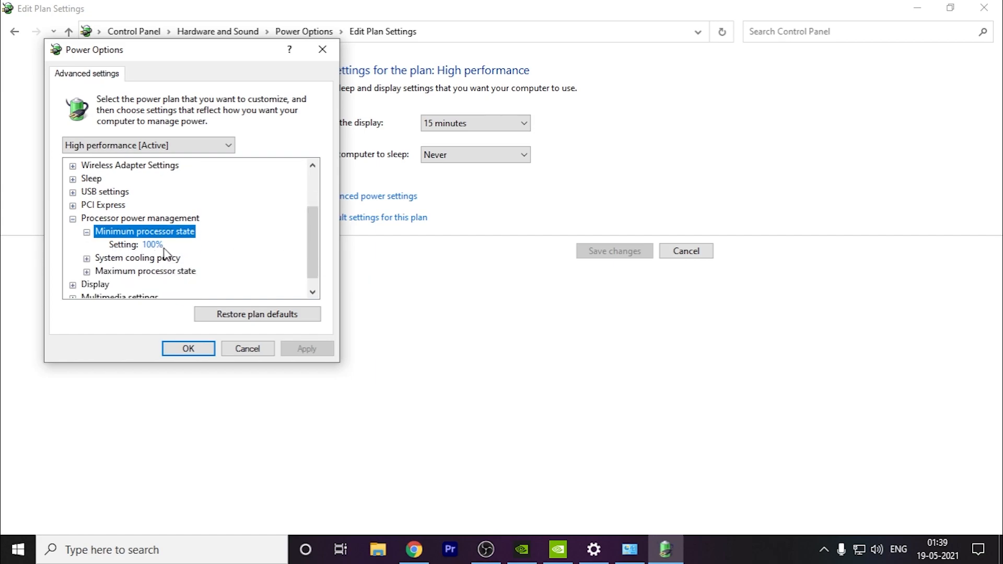
left_click(152, 244)
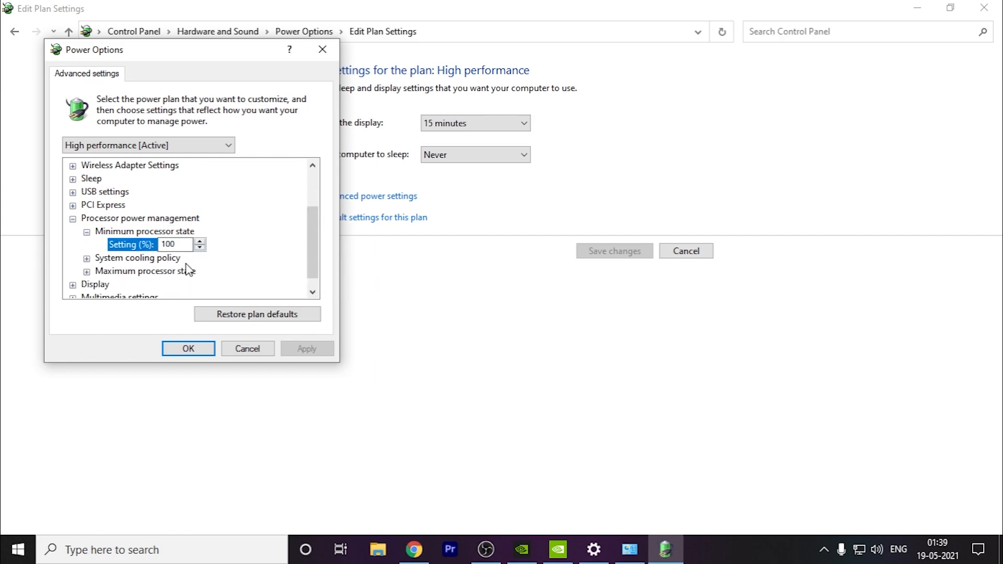
left_click(144, 270)
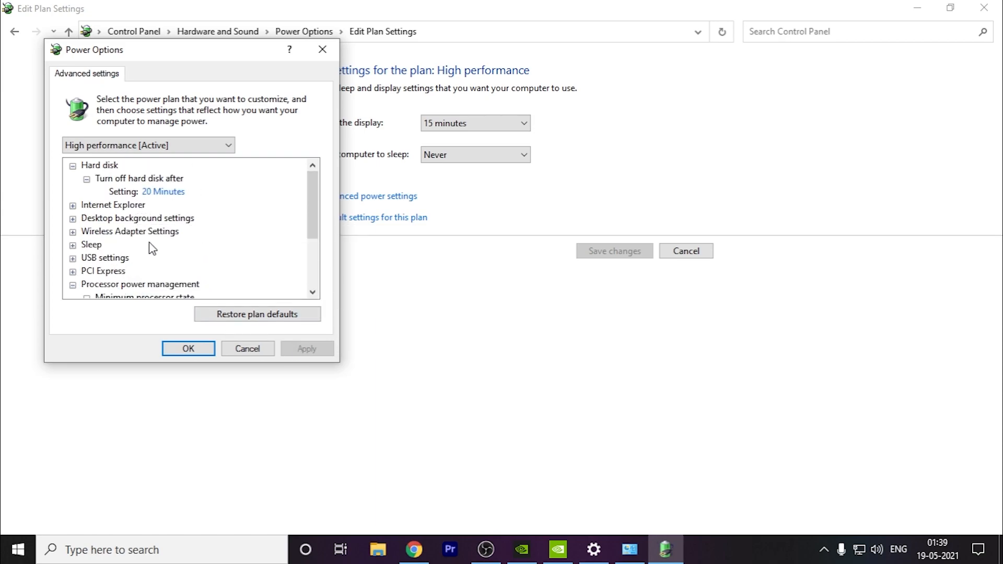
mouse_move(202, 312)
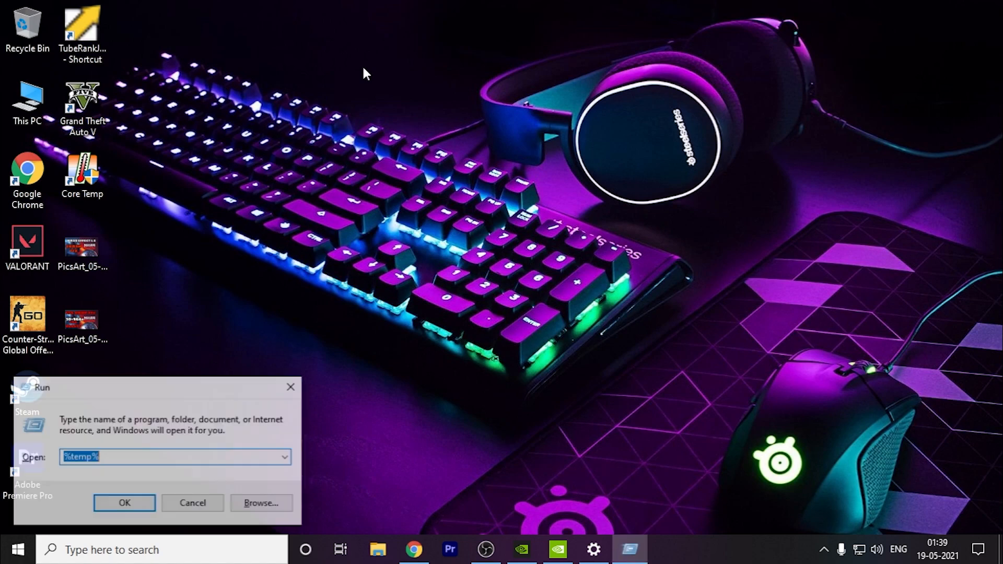
Run %temp%, delete everything in it, and skip the files still in use
type("%")
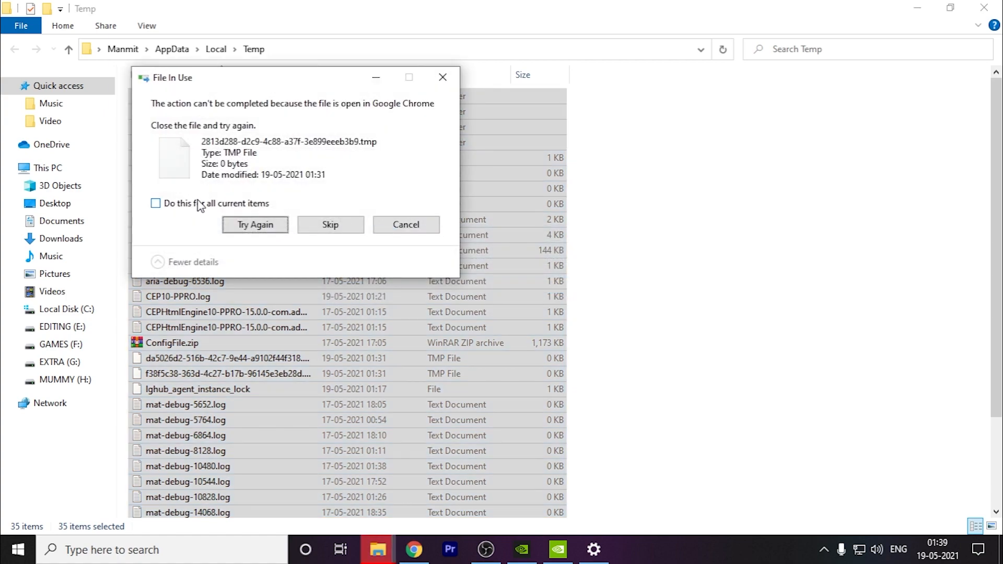
left_click(330, 224)
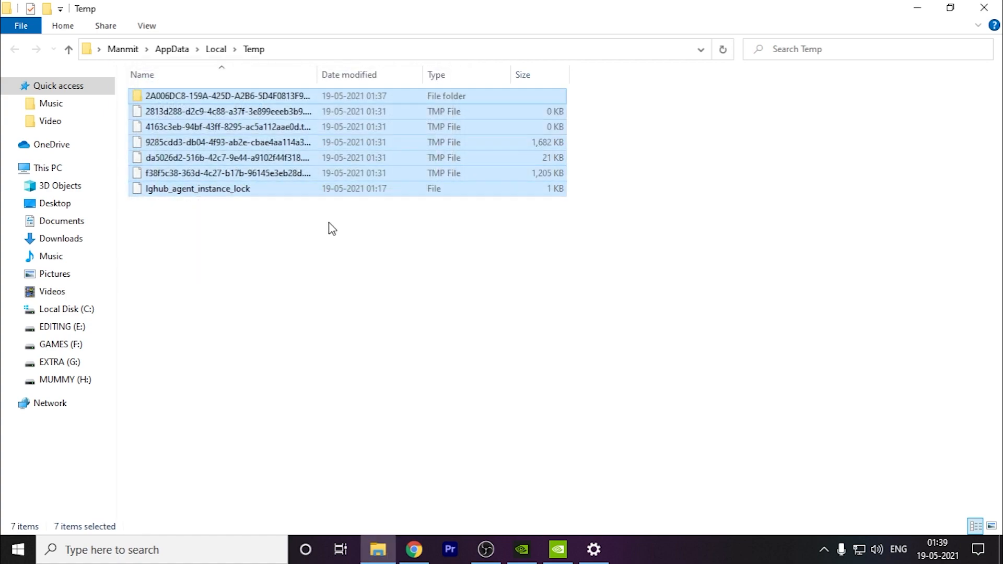